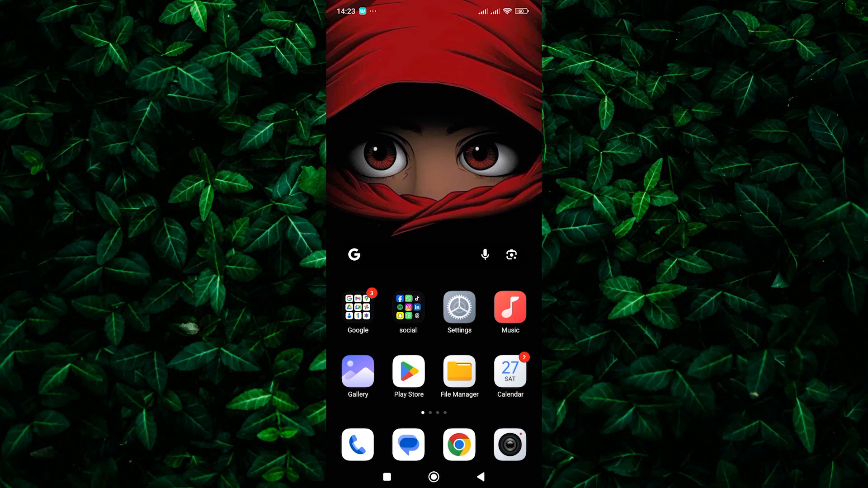
# Swipe through the home screen pages to reach the last page with the SHEIN icon.
pyautogui.hscroll(-3)
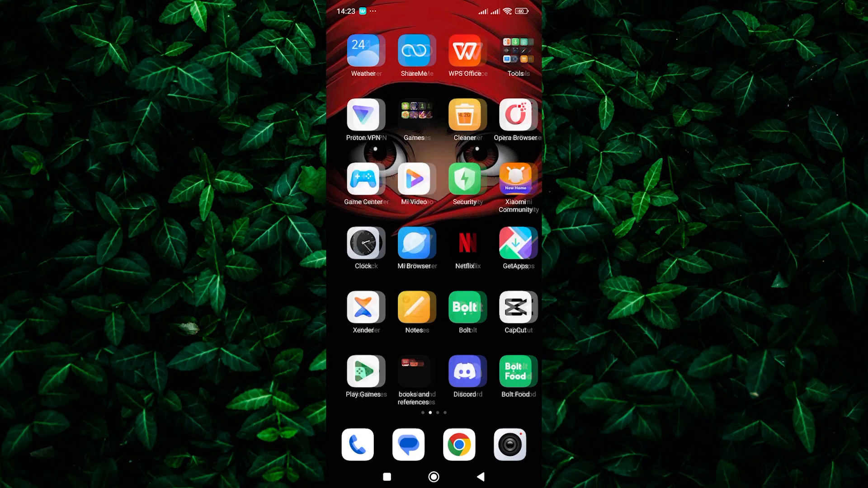
pyautogui.hscroll(-3)
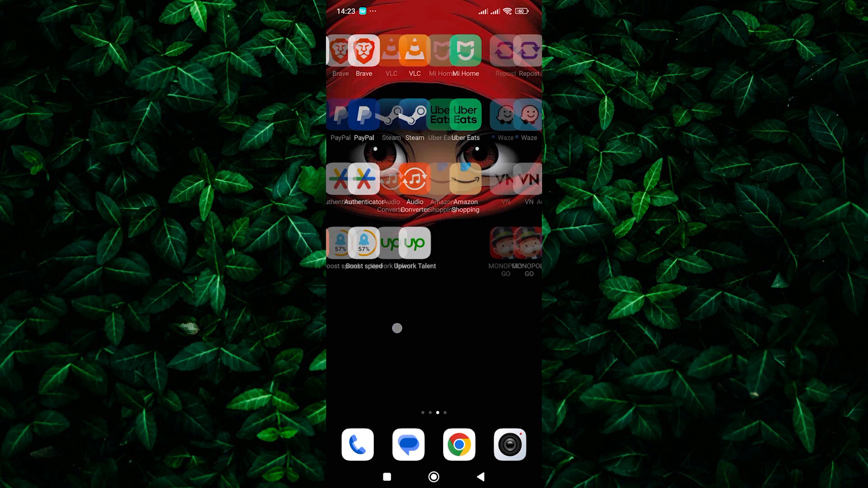
pyautogui.hscroll(-3)
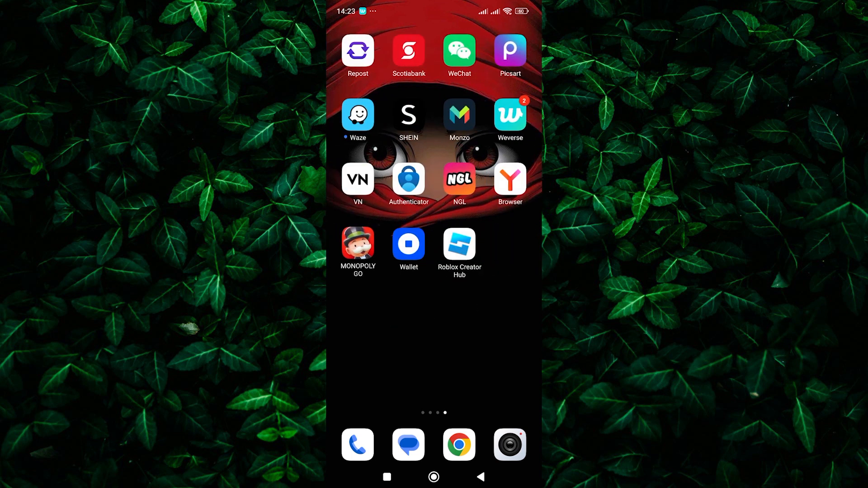
# Launch SHEIN and browse the New User Exclusive page's $3 off offer and flash sale items.
pyautogui.click(408, 115)
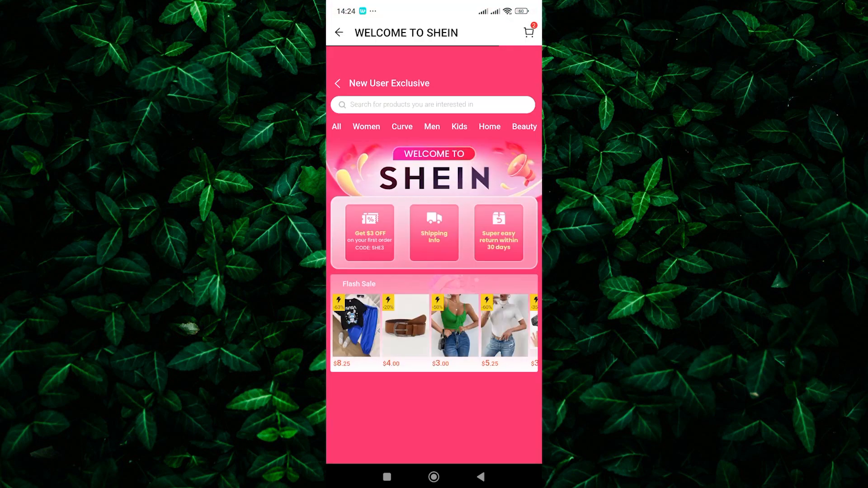
pyautogui.scroll(-3)
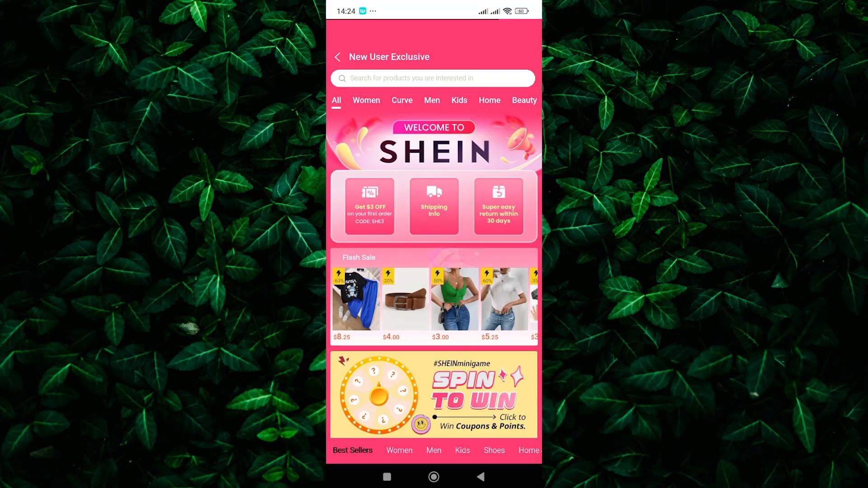
pyautogui.scroll(-3)
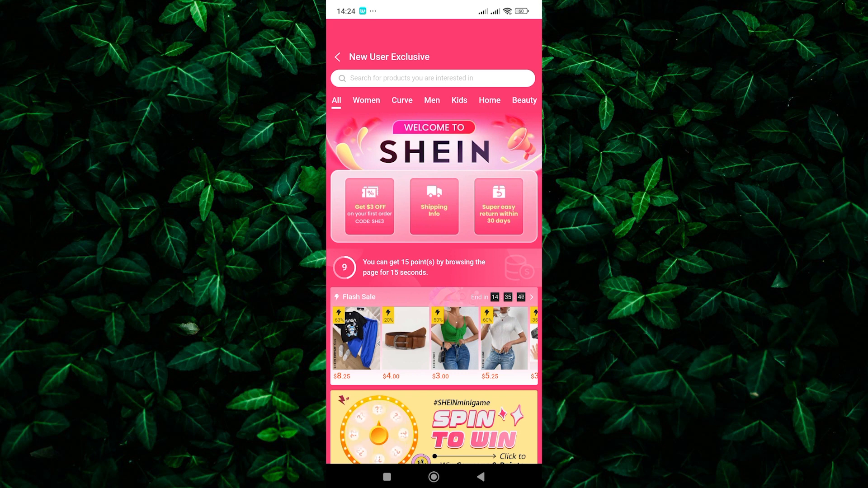
# Leave the New User Exclusive page and go to the Me account page.
pyautogui.click(337, 57)
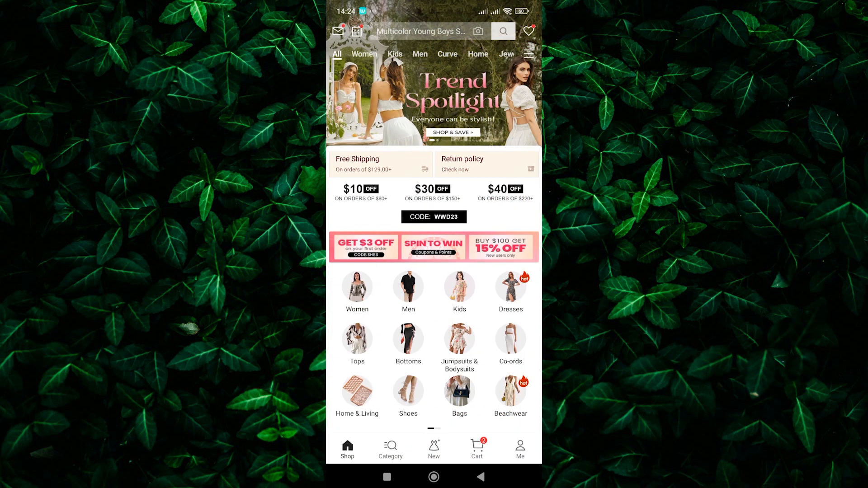
pyautogui.click(520, 447)
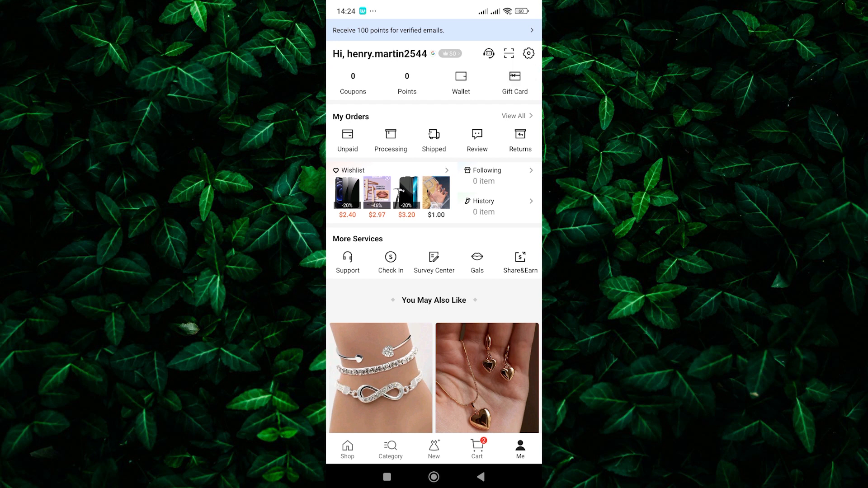
# Check the Unused and Used coupon tabs, both empty, then return to the shop home.
pyautogui.click(353, 83)
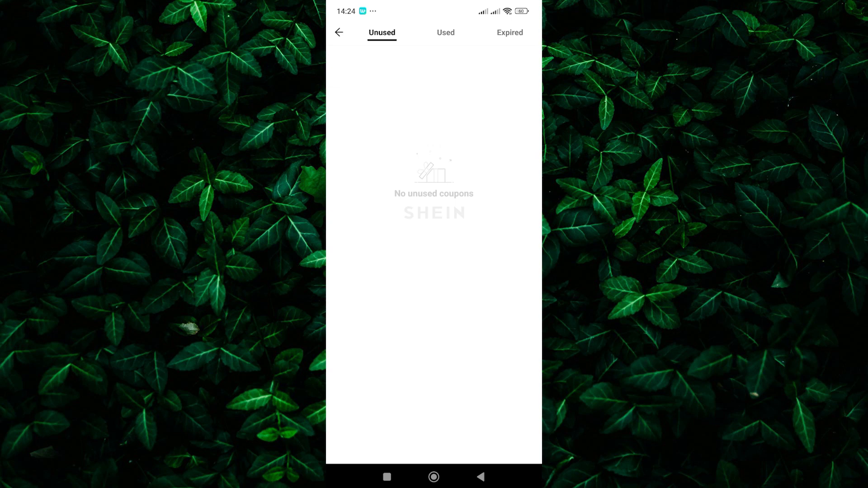
pyautogui.click(445, 32)
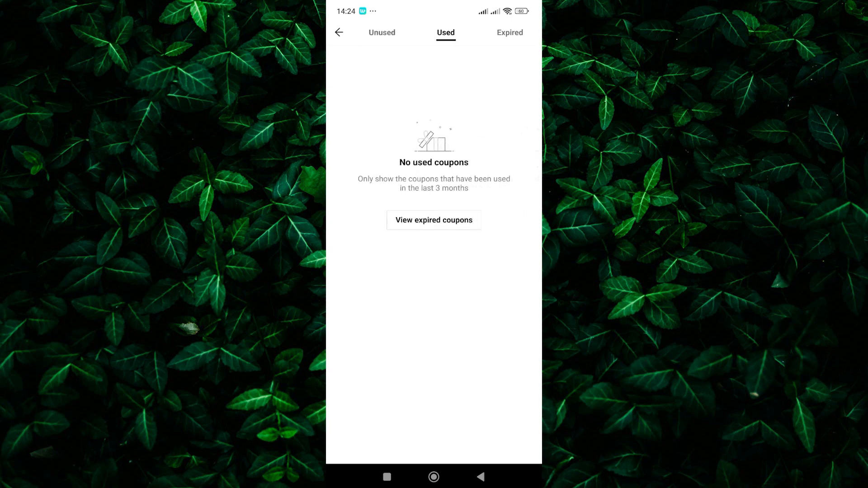
pyautogui.click(338, 32)
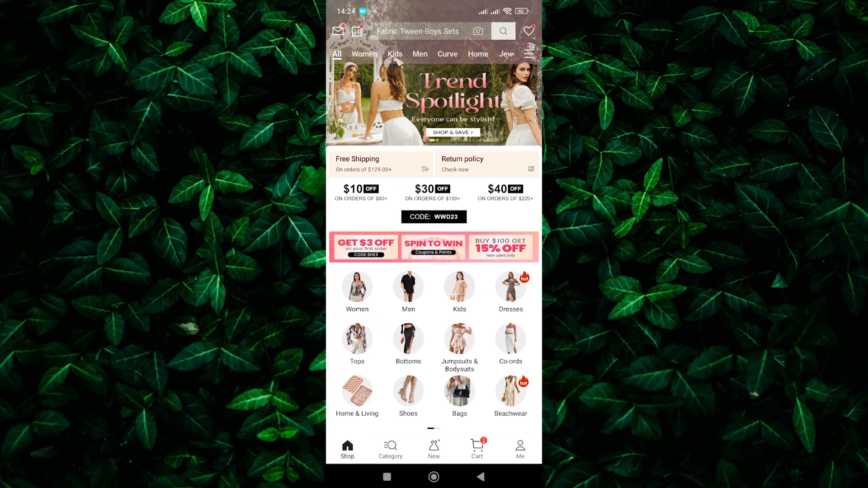
# Scroll the New User Exclusive product grid showing items priced $0.80 to $10.75.
pyautogui.scroll(-3)
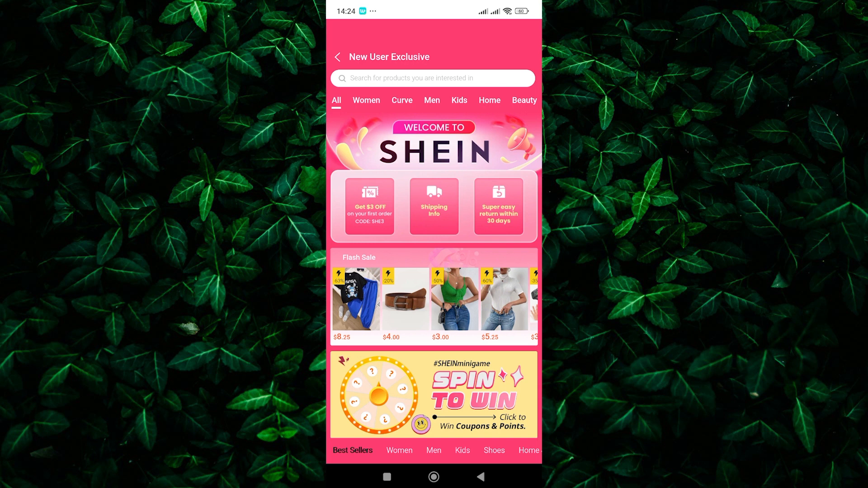
pyautogui.scroll(-3)
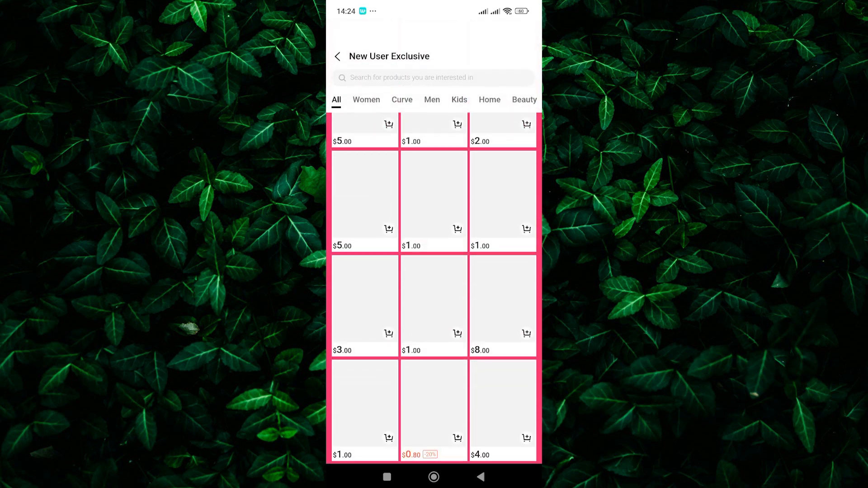
pyautogui.scroll(-3)
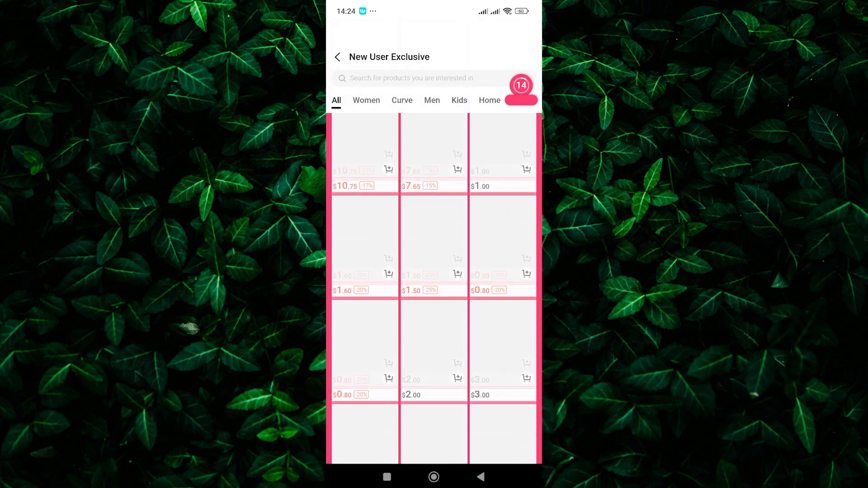